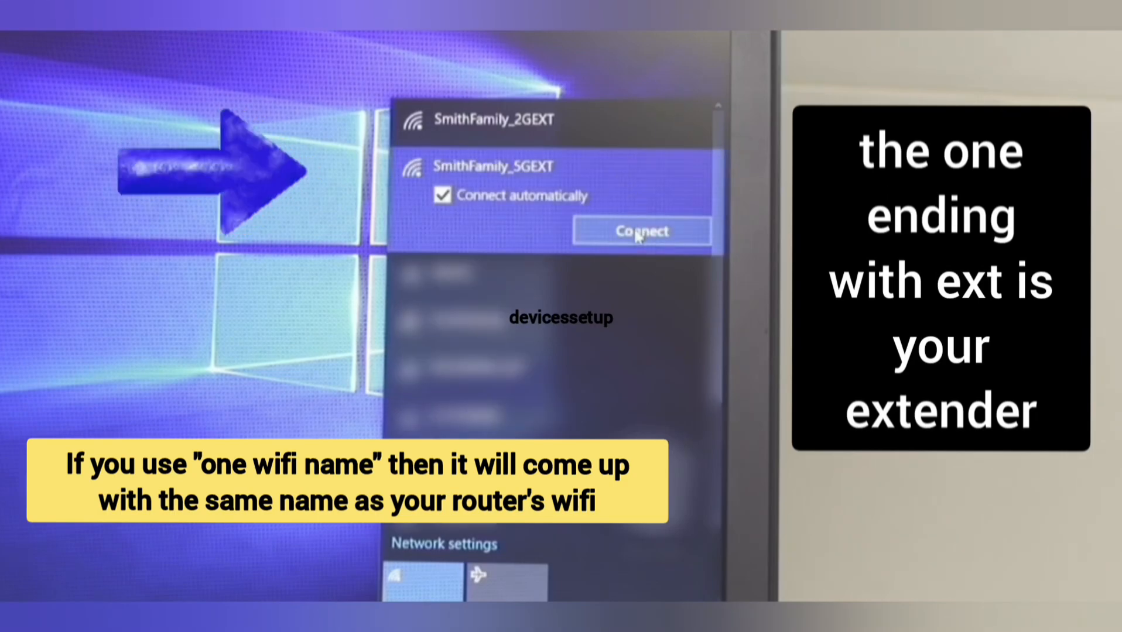
- Connect the computer to the extender's 5 GHz Wi-Fi network ending in _5GEXT
left_click(642, 230)
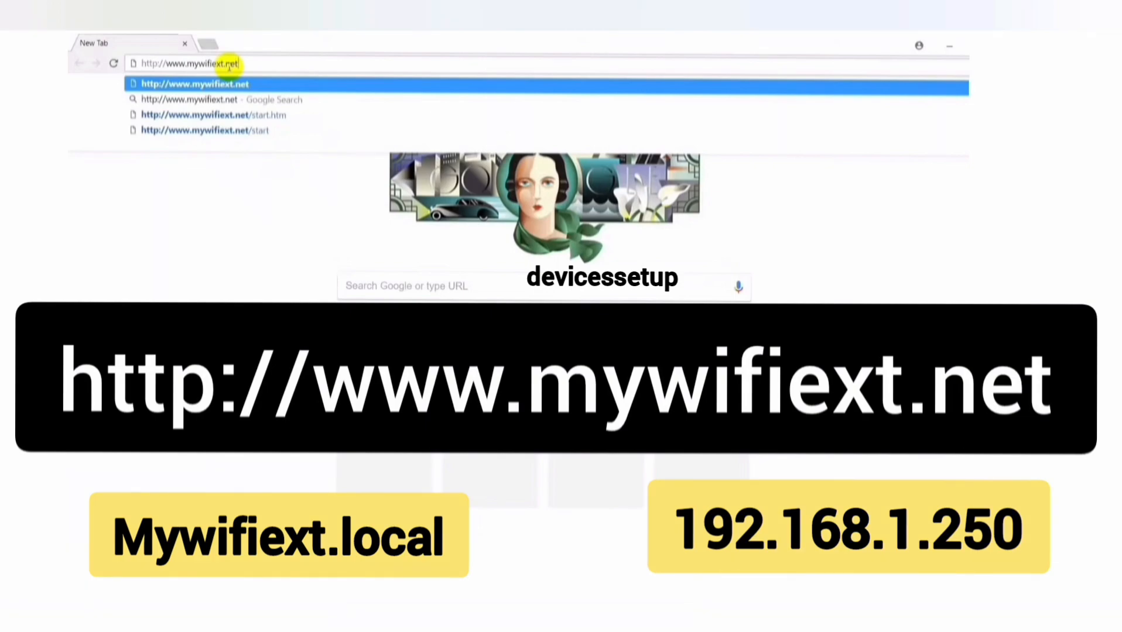
key("Enter")
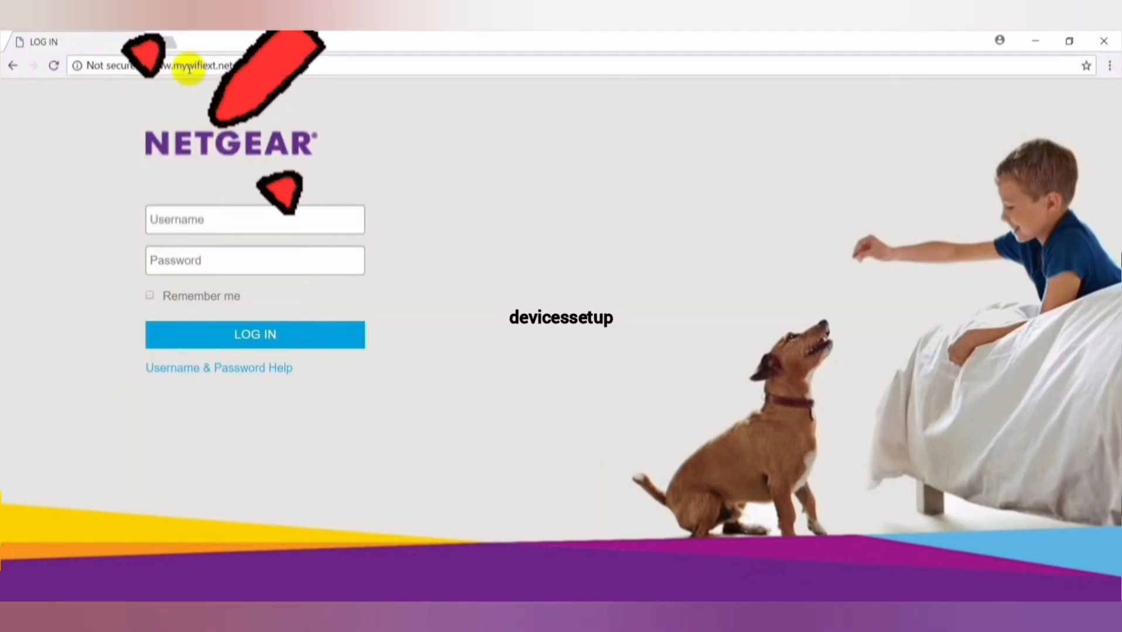
- Log in to the N300 extender and reach its status page showing the connection up and running
left_click(255, 335)
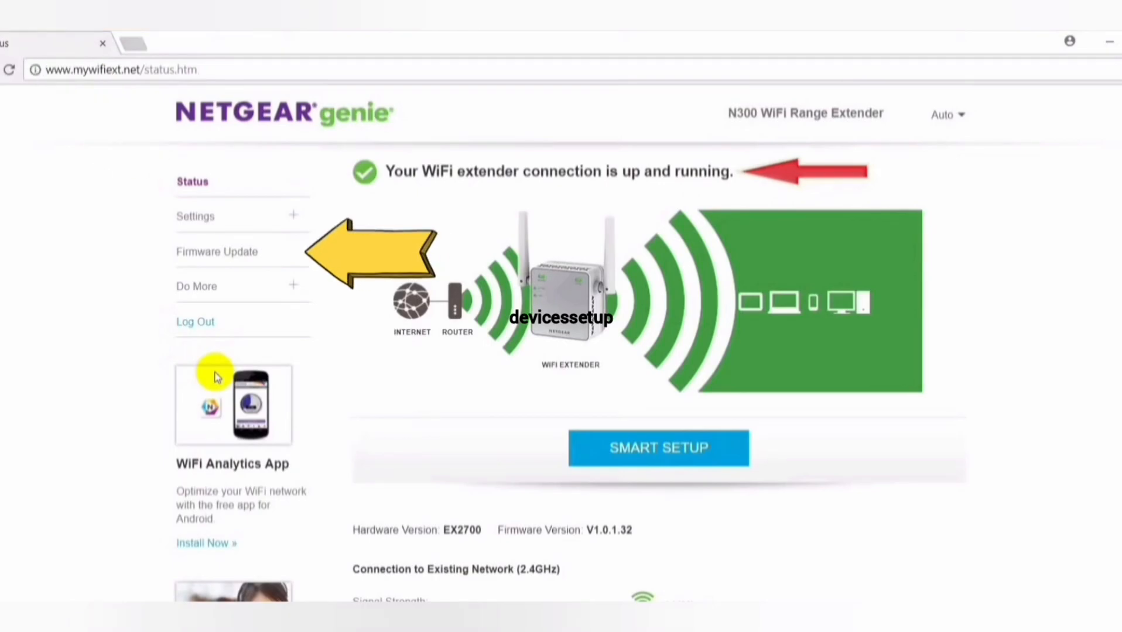
- Go to the extender's Firmware Update page from the left sidebar
left_click(217, 252)
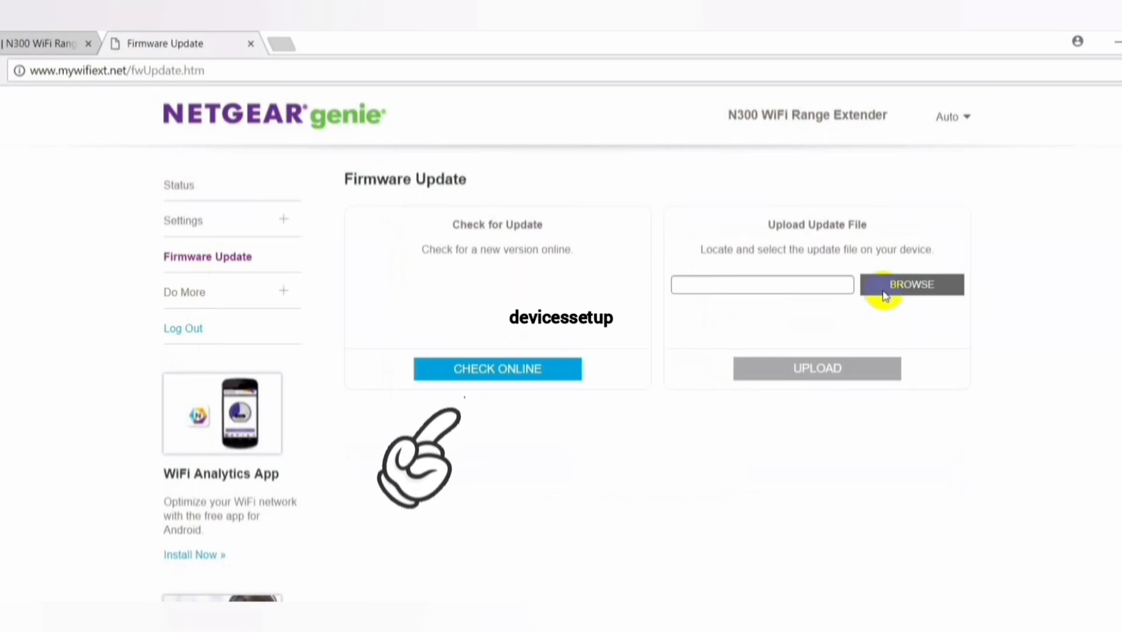
- Check online and find new firmware V1.0.1.42 available over current V1.0.1.32
left_click(498, 369)
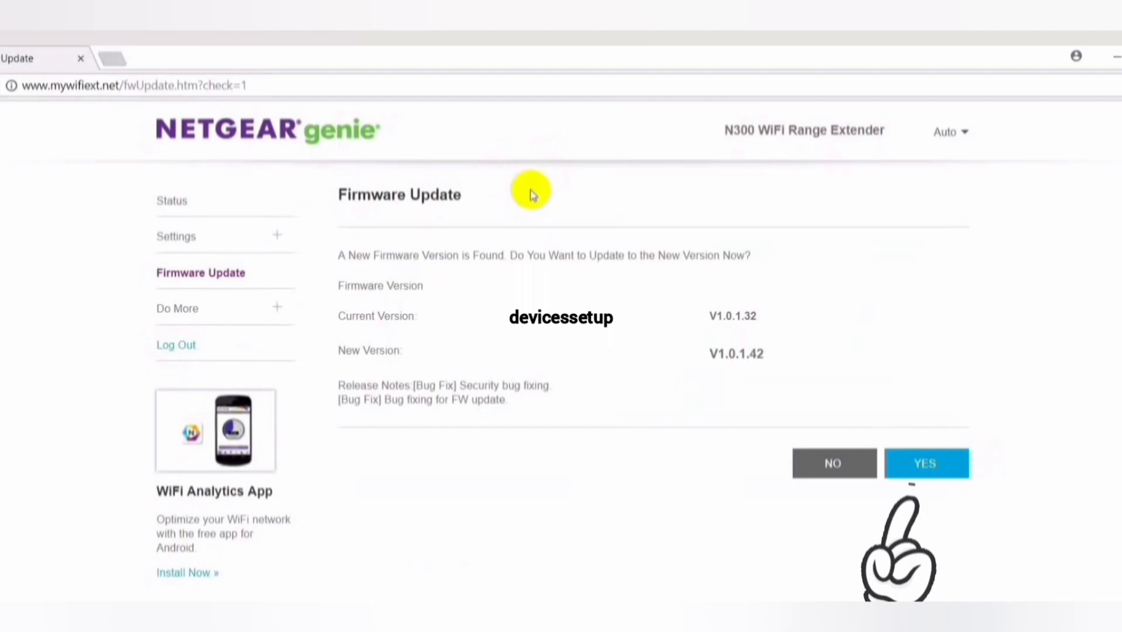
- Leave the update prompt and go to the NETGEAR Download Center page
left_click(929, 464)
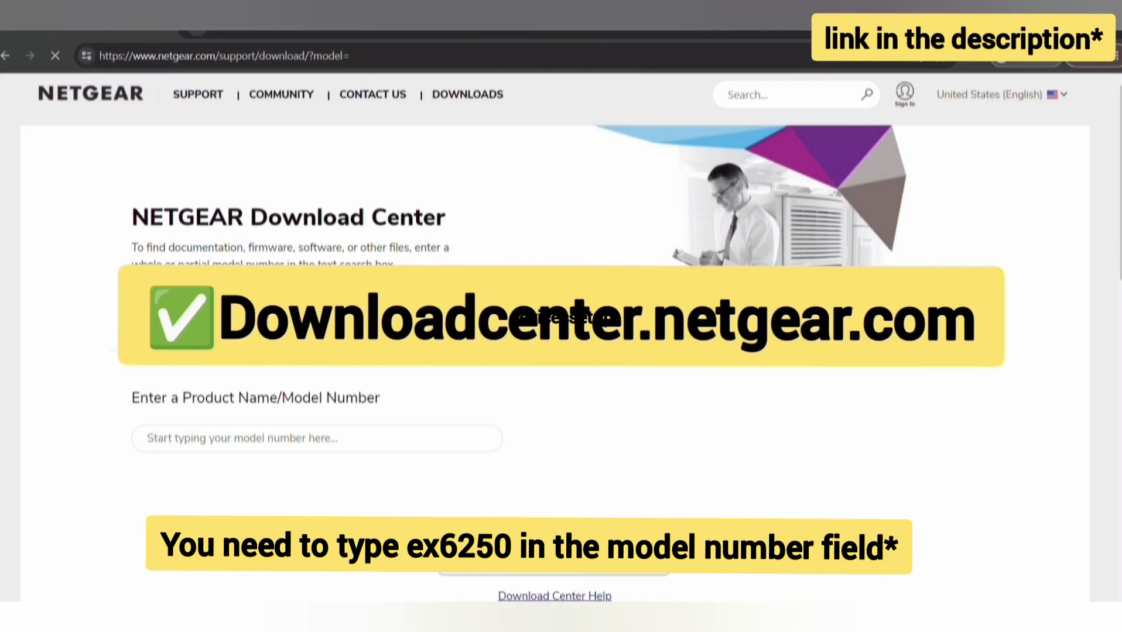
- Search model 'ex2', download EX2700-V1.0.1.42 firmware, and browse to it in Downloads for upload
type("ex2")
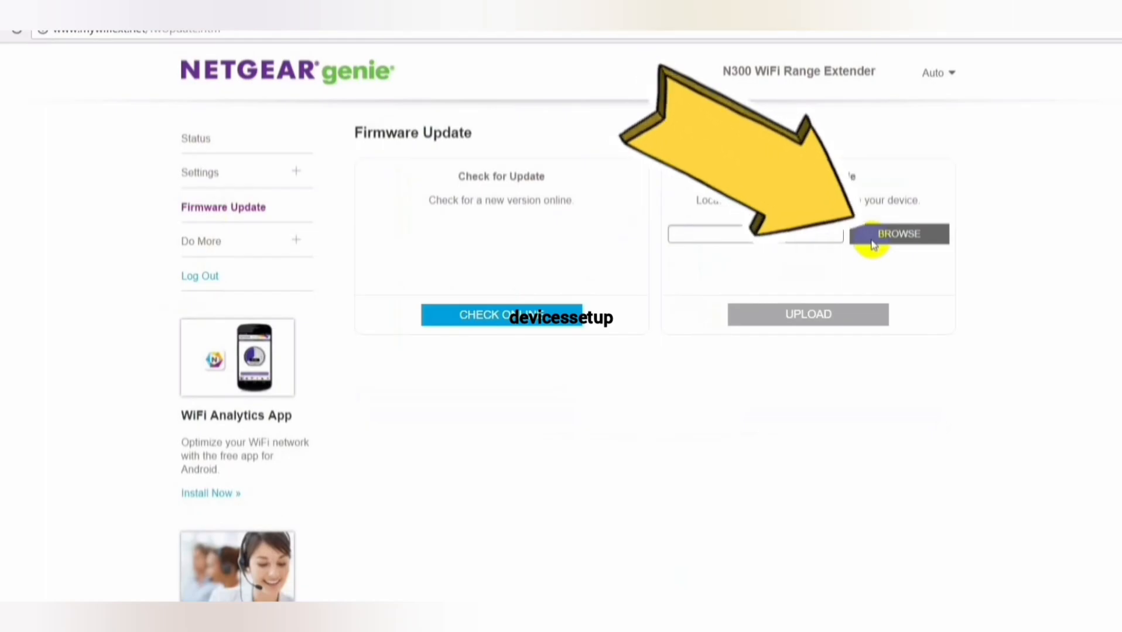
left_click(899, 234)
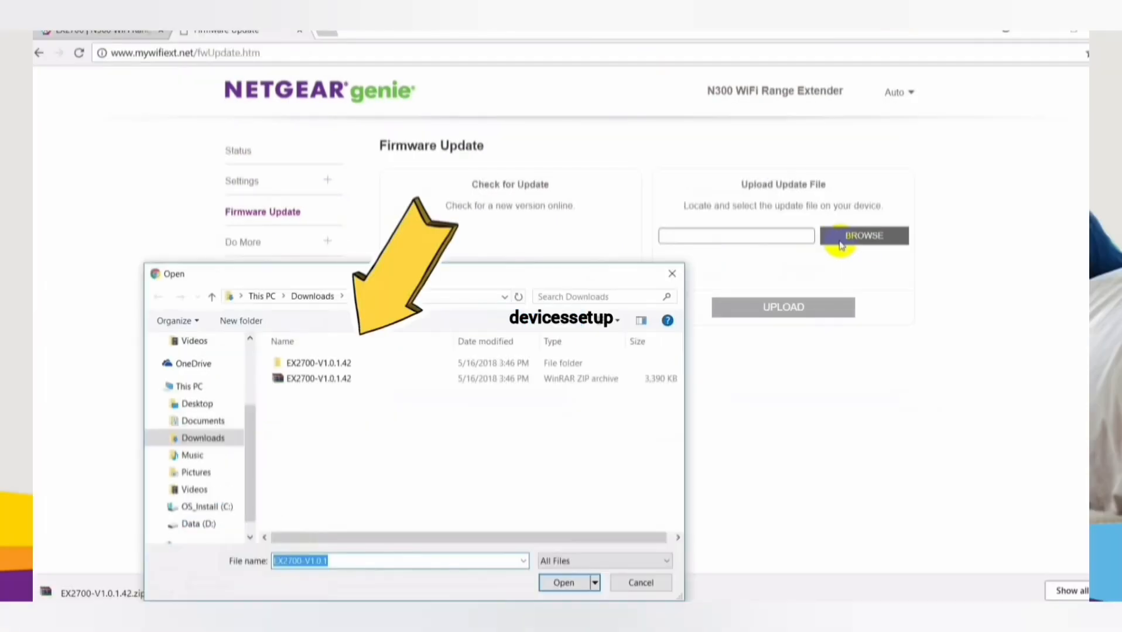